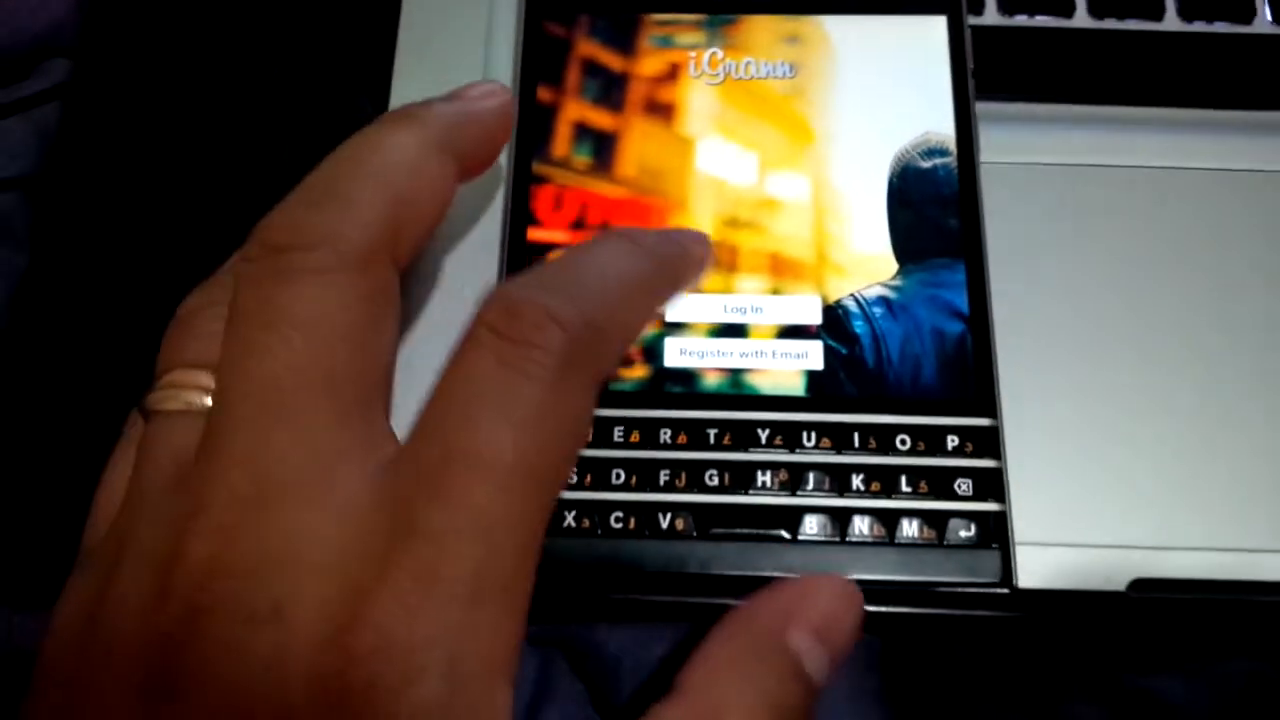
# Browse the Explore Photos grid, then start an upload to pick a phone picture.
pyautogui.click(745, 308)
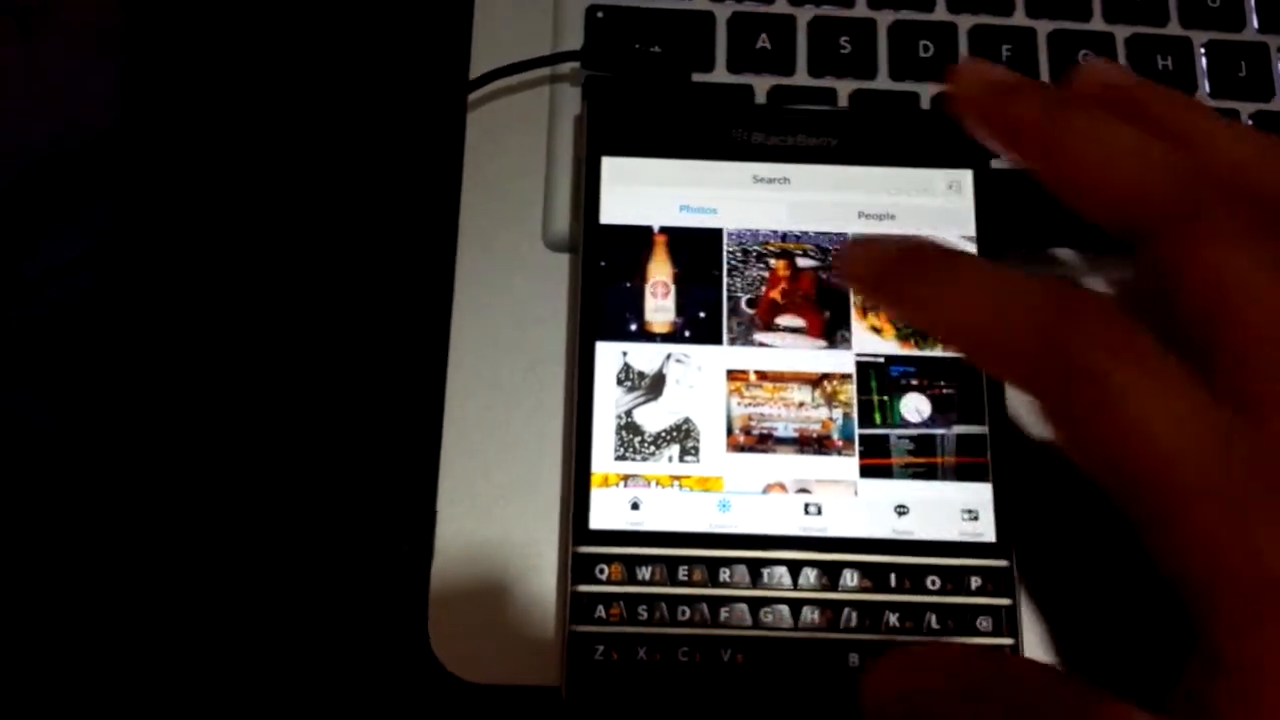
pyautogui.click(655, 285)
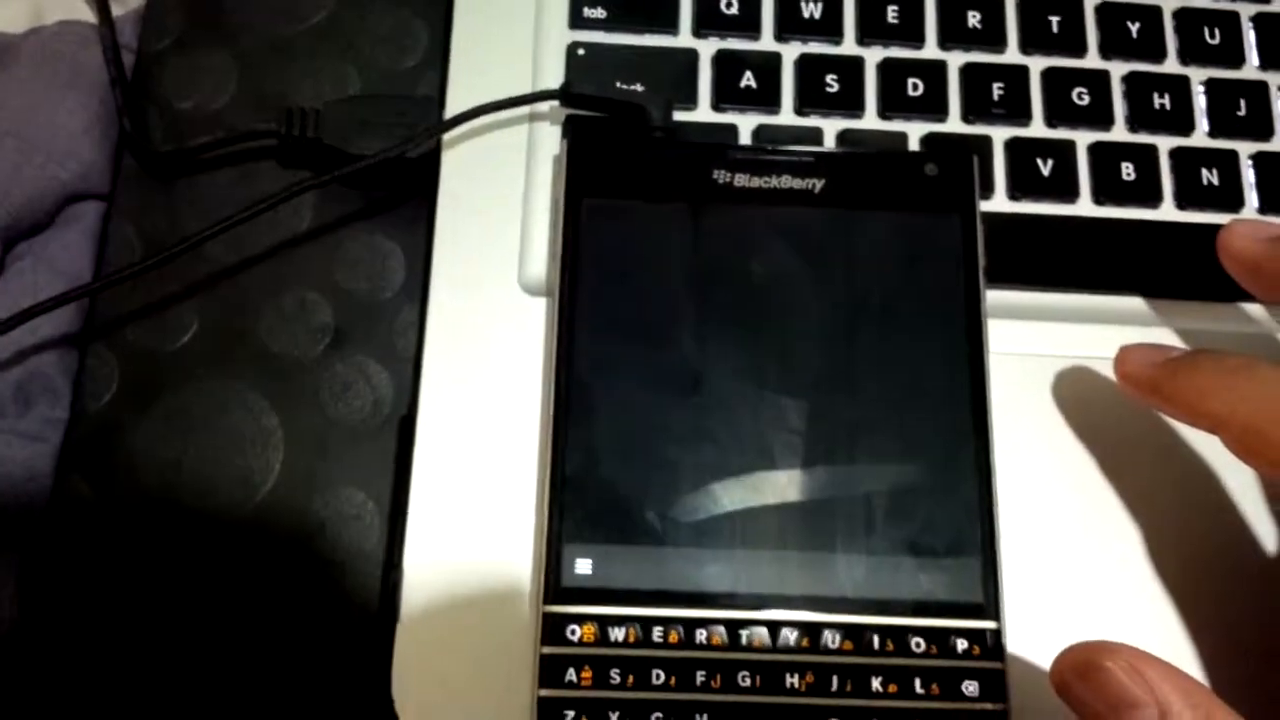
# Open the orange-drink-and-city-skyline photo from the BlackBerry Pictures gallery.
pyautogui.click(680, 270)
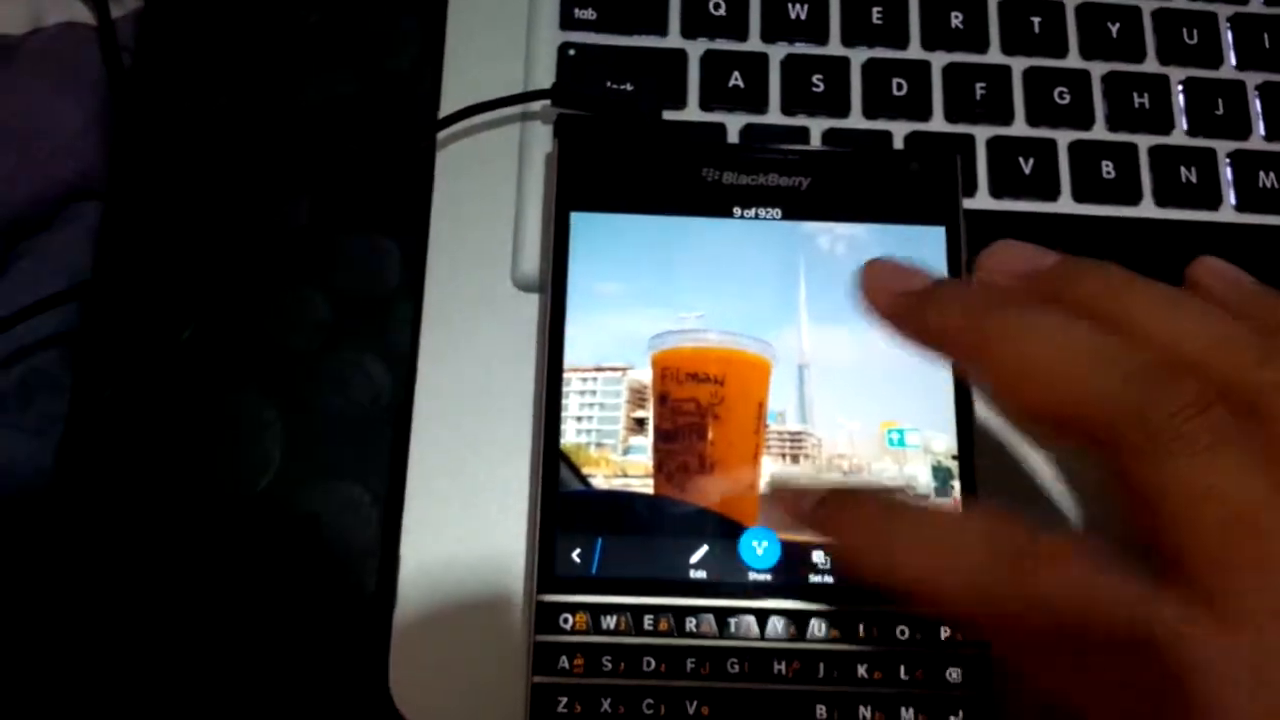
pyautogui.click(760, 555)
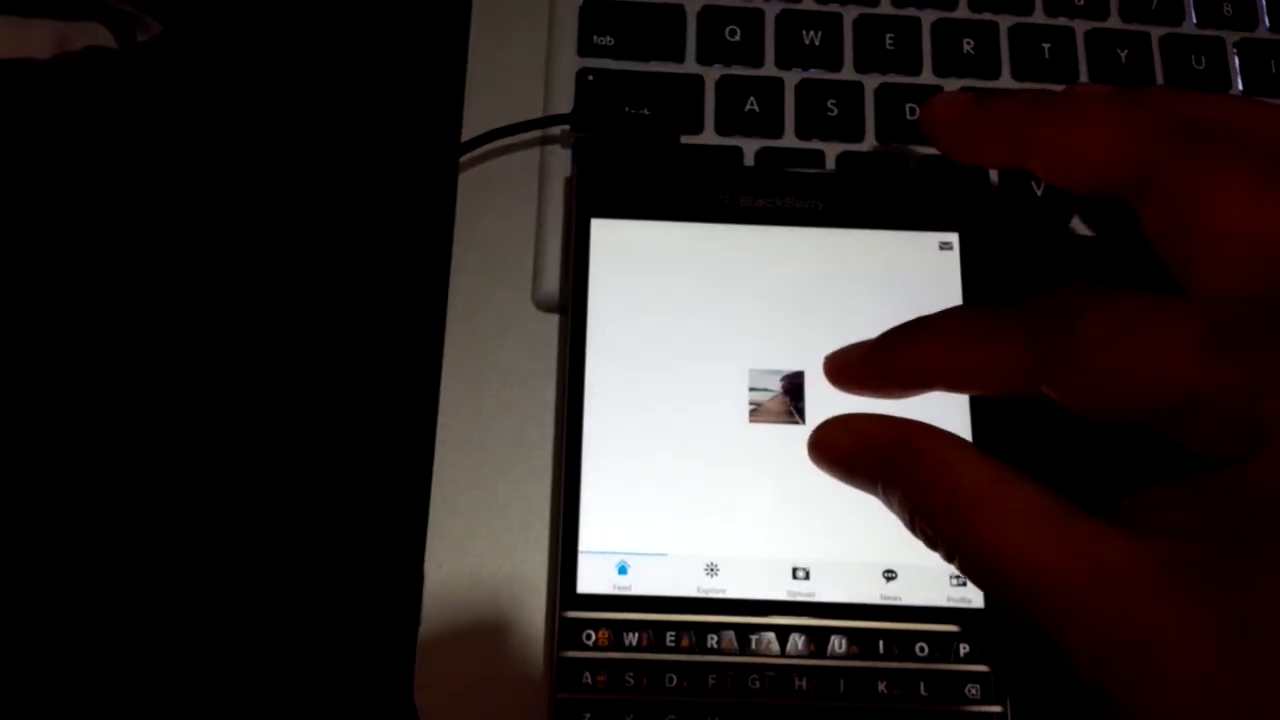
# Open the single post shown in the iGrann feed.
pyautogui.click(778, 398)
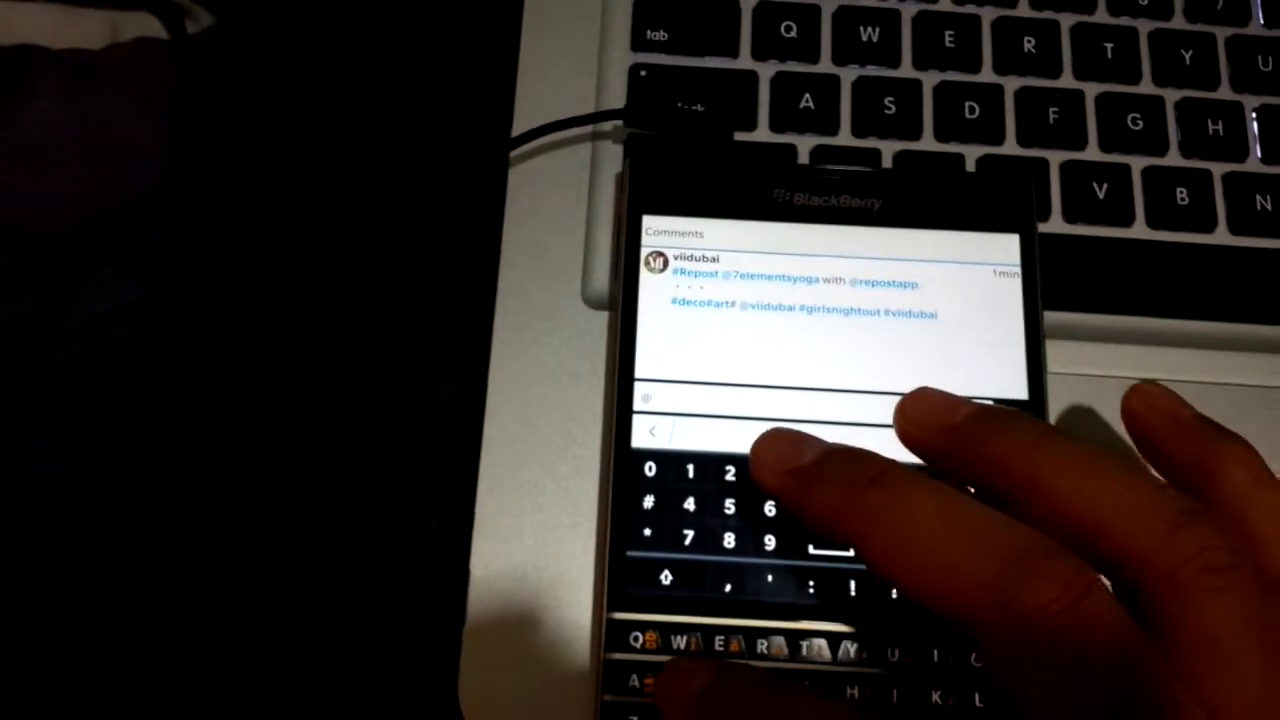
pyautogui.write('@suh')
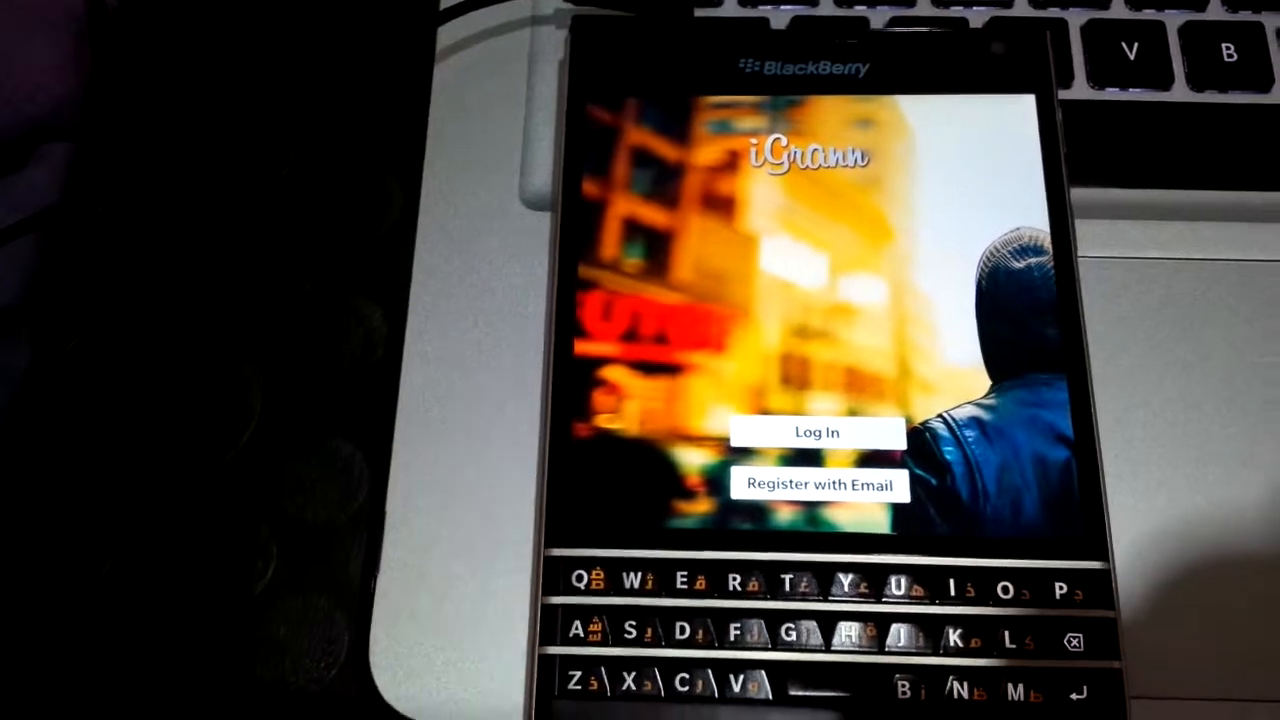
# Log in to the saved account with its stored password.
pyautogui.click(816, 432)
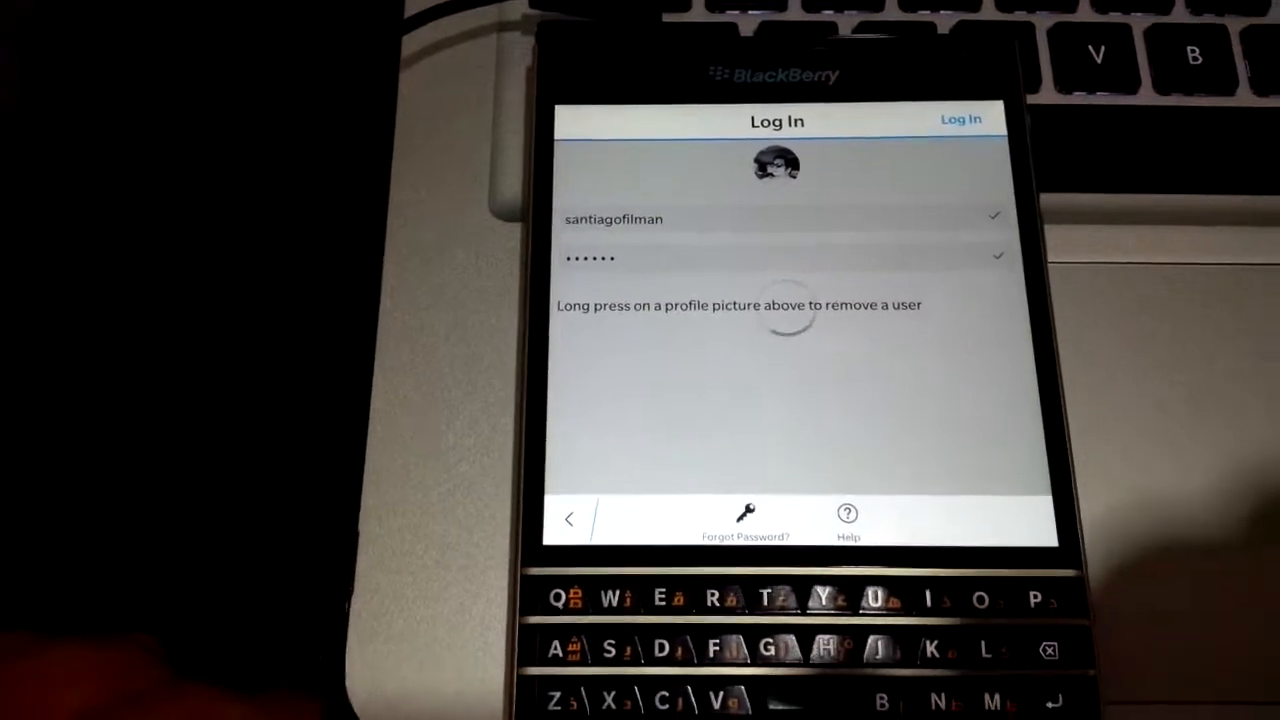
pyautogui.click(959, 119)
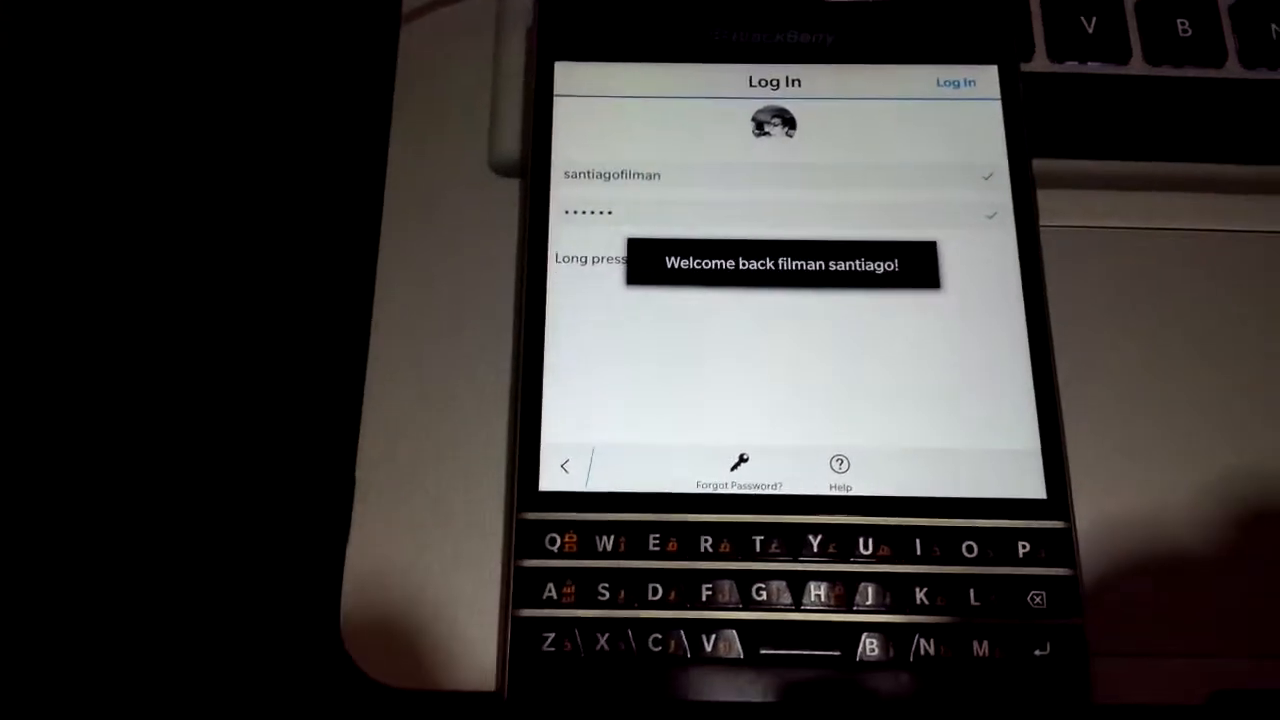